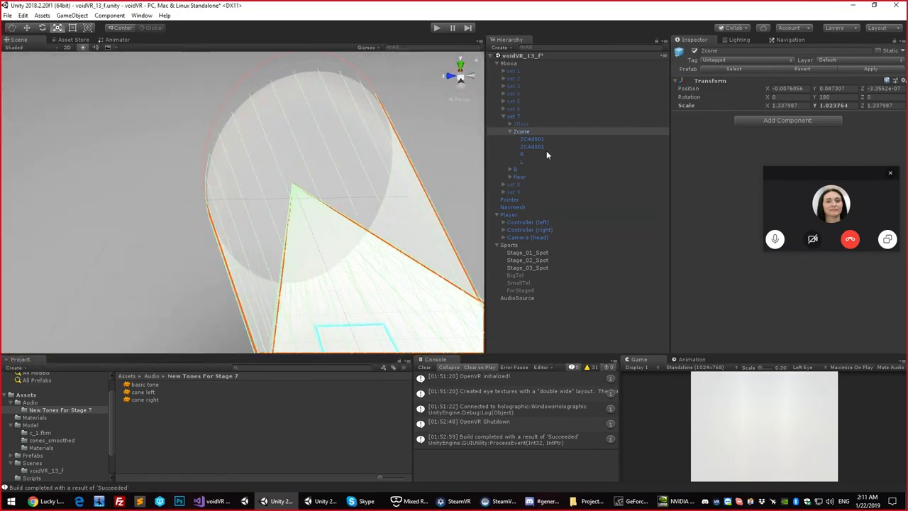
Step: Select the box object in the Hierarchy so its Box 012 Mesh Filter and Mesh Renderer show in the Inspector
{"action": "left_click", "coordinate": [515, 116]}
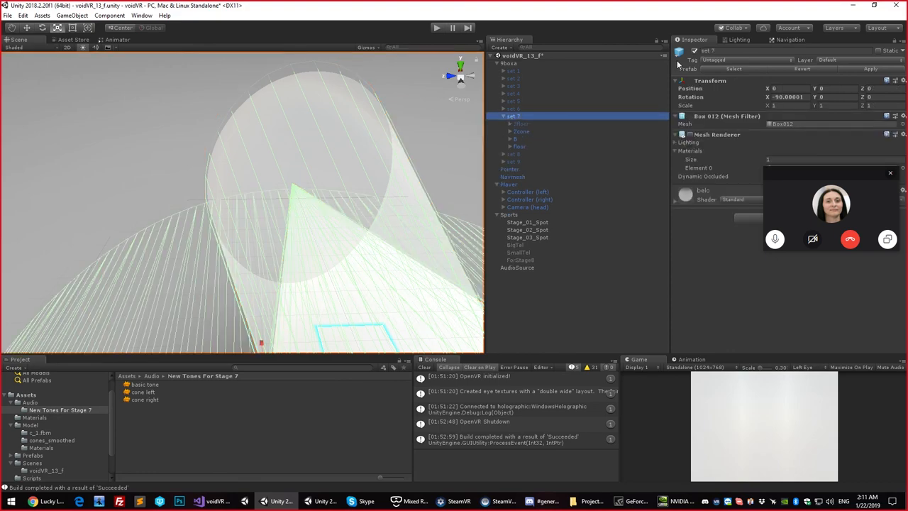